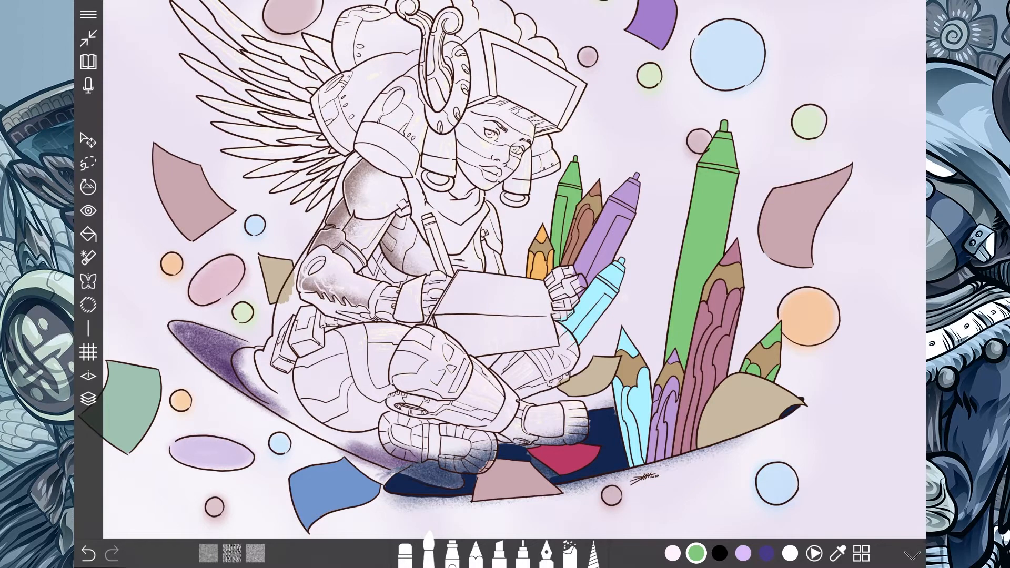
- Sample the tan of the torn paper shapes as the active colour with the eyedropper
left_click(720, 554)
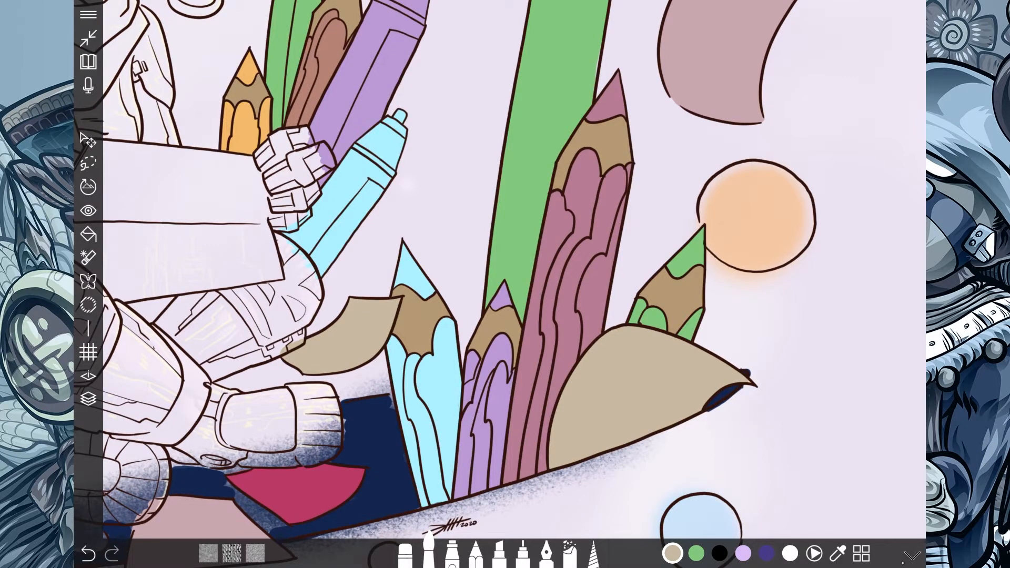
- Browse the preset colour grid's green shades and pick a green
left_click(860, 553)
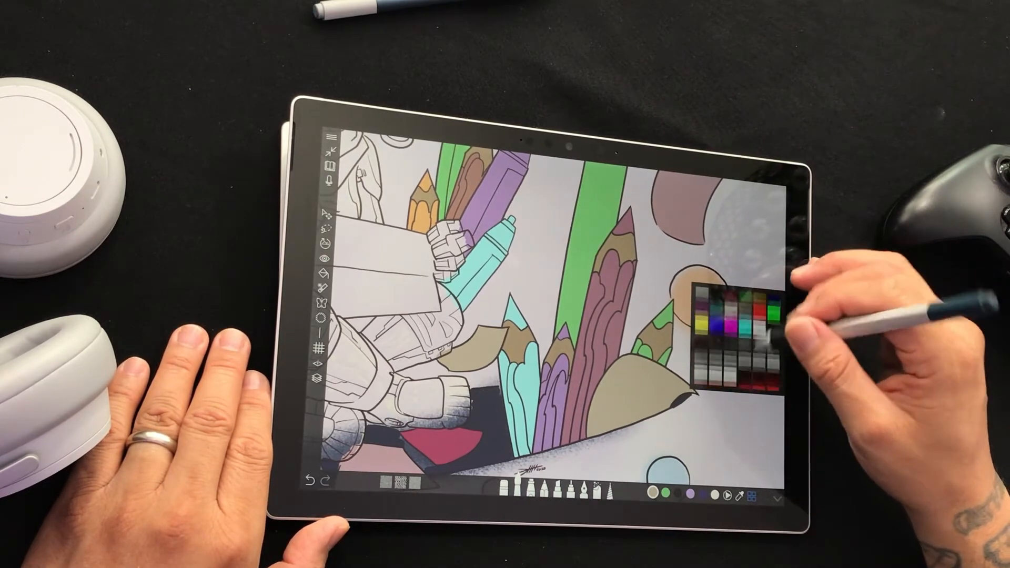
left_click(741, 332)
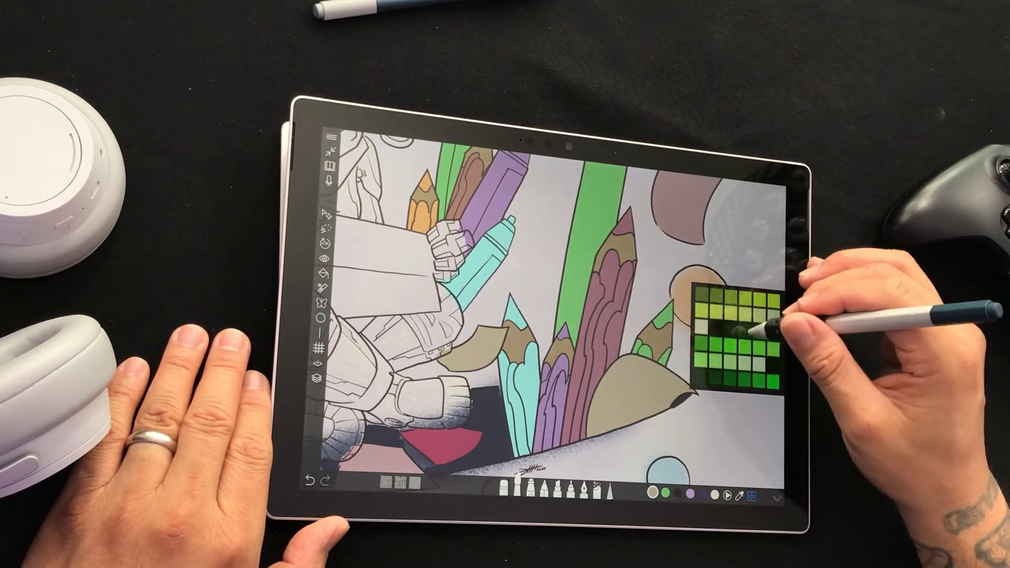
left_click(748, 322)
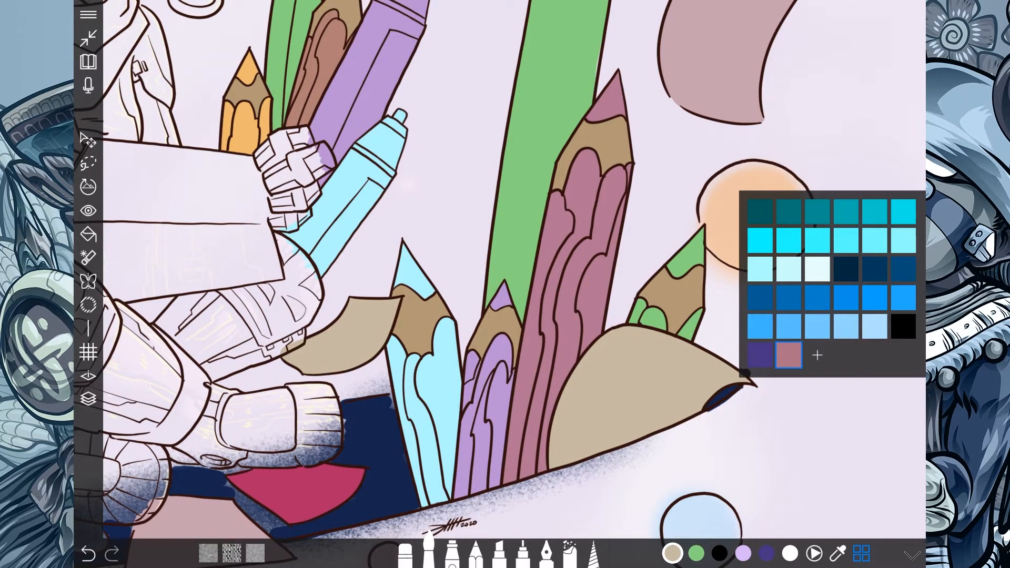
- Add the tan and green colours to the custom swatch set after the purple and dusty pink
left_click(789, 355)
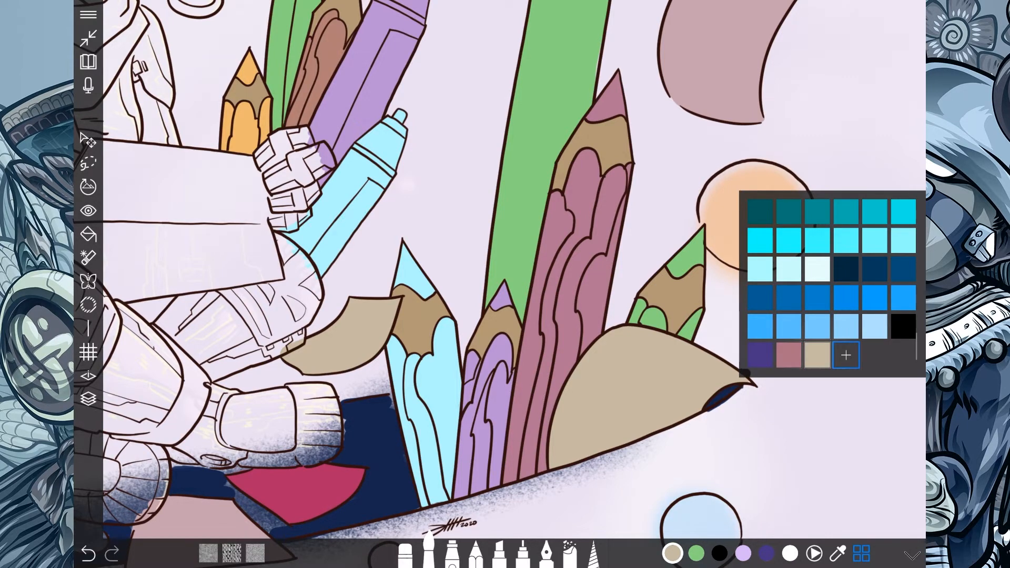
left_click(696, 553)
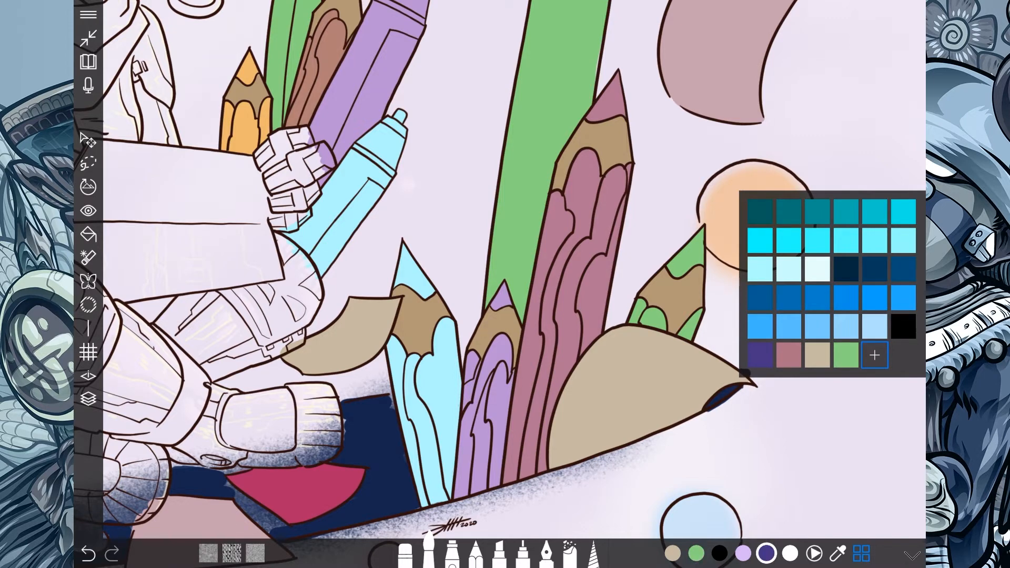
left_click(766, 555)
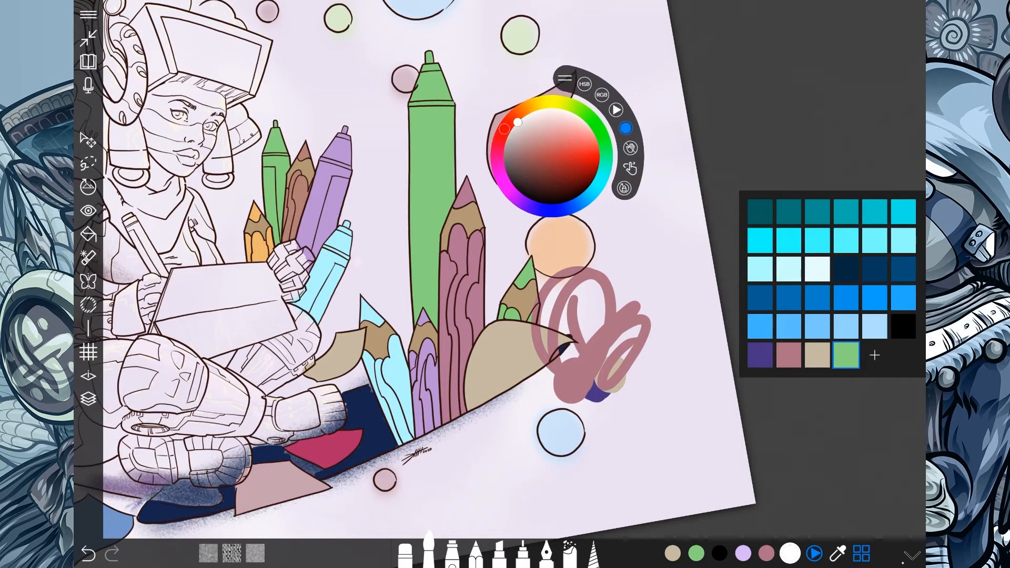
- Mix a warm orange-yellow on the colour wheel and scribble it over the dusty pink loops
left_click(537, 103)
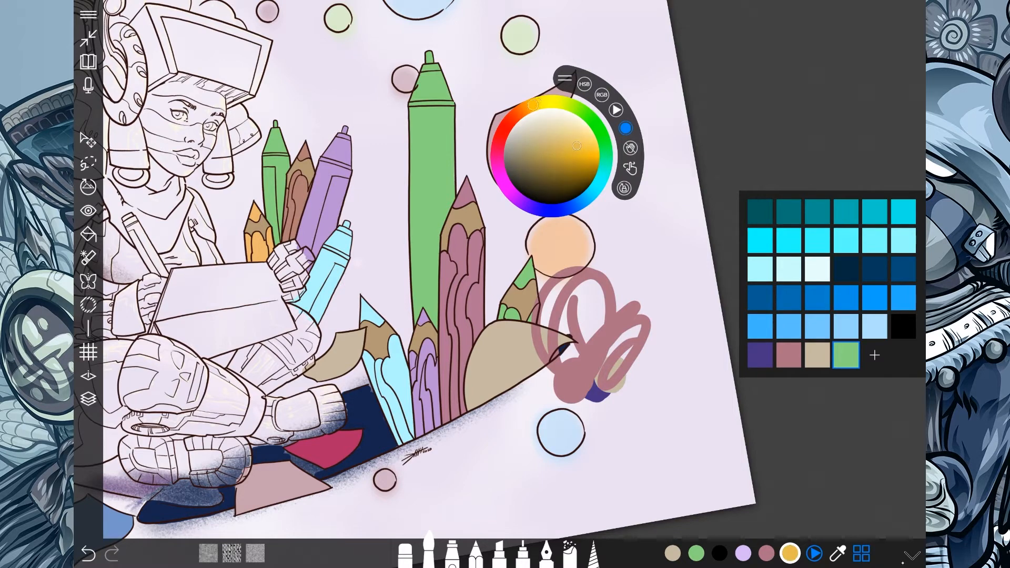
left_click_drag(619, 257, 632, 348)
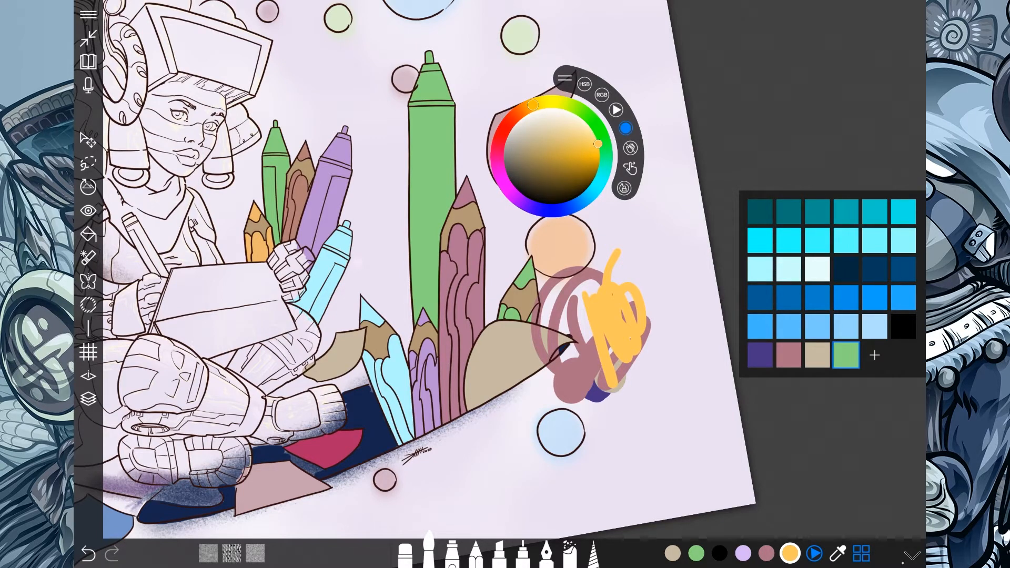
left_click(634, 110)
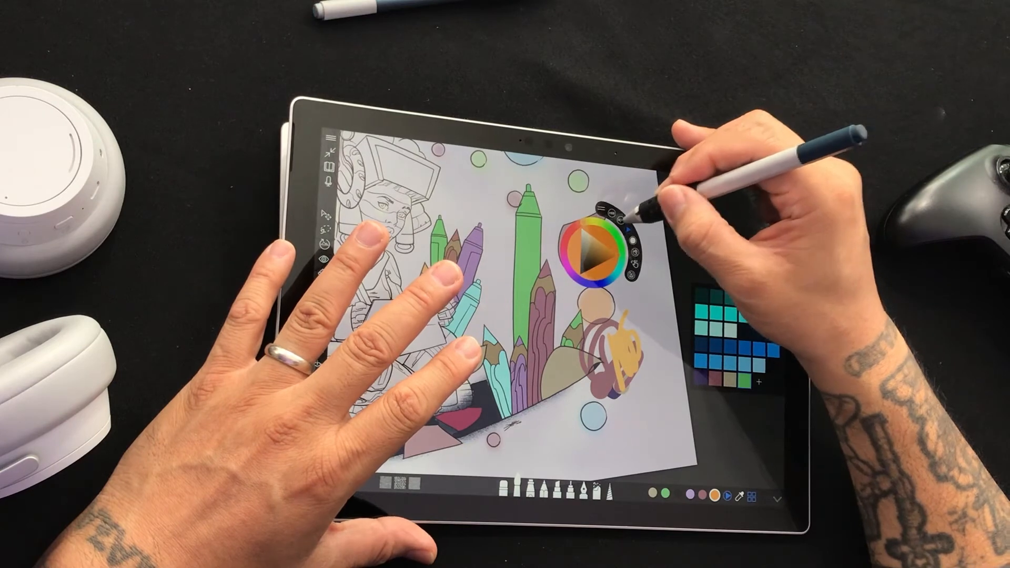
- Bring up the HSV colour value editor with magenta #A33F8C as the active colour
left_click(596, 241)
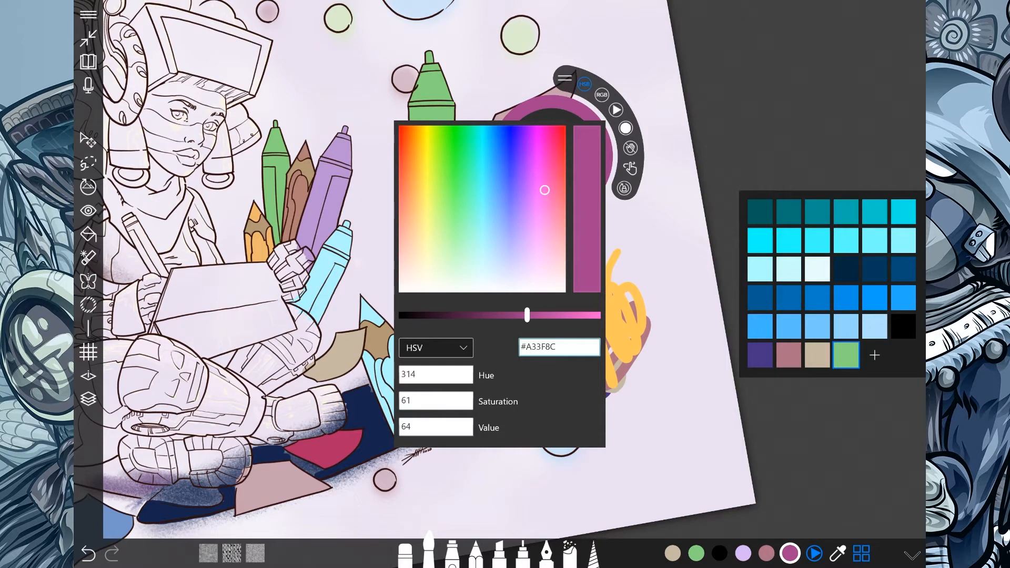
- Enter FFFFFF as the hex colour value and confirm white as the active colour
left_click(558, 346)
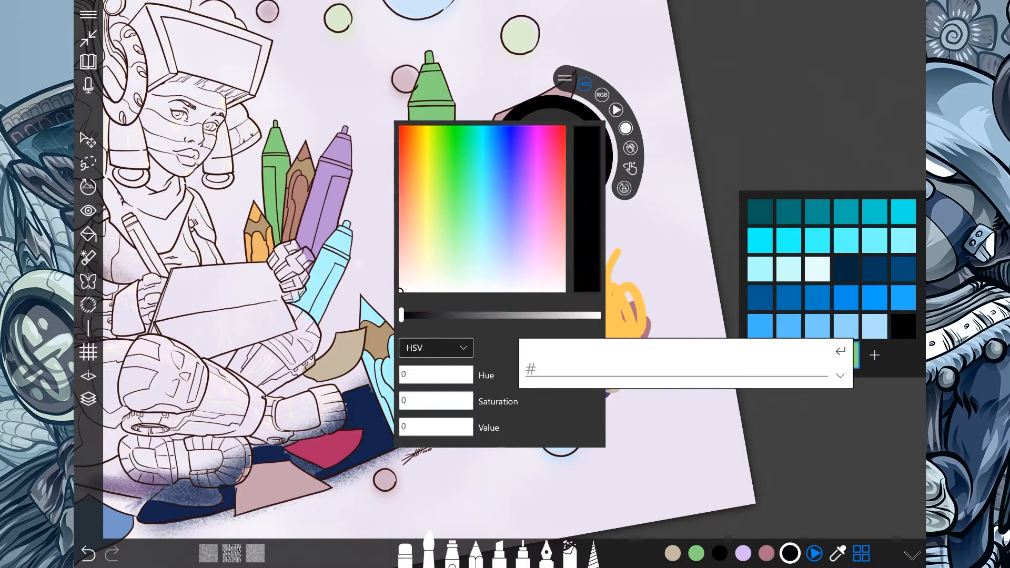
type("F")
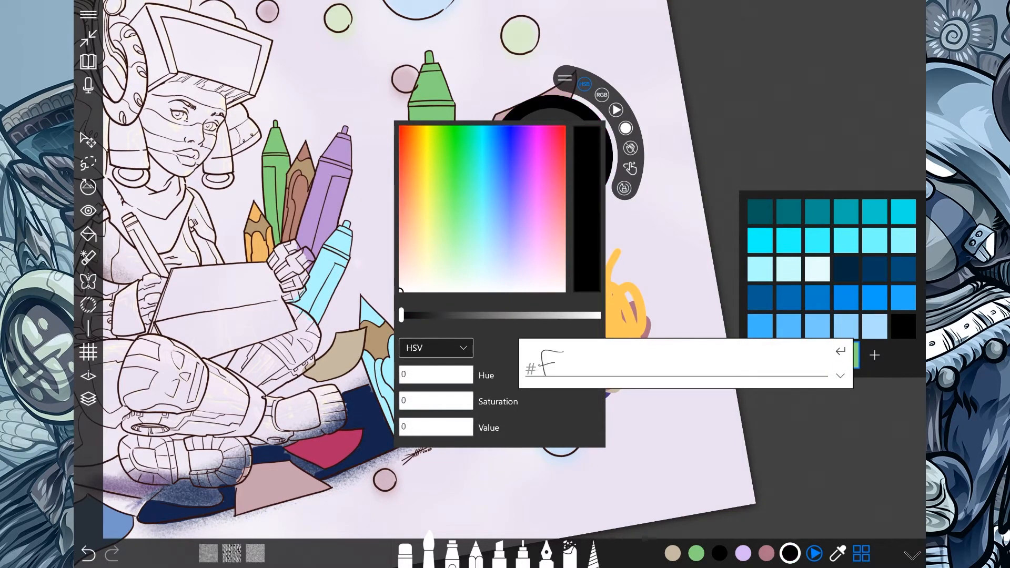
type("FF")
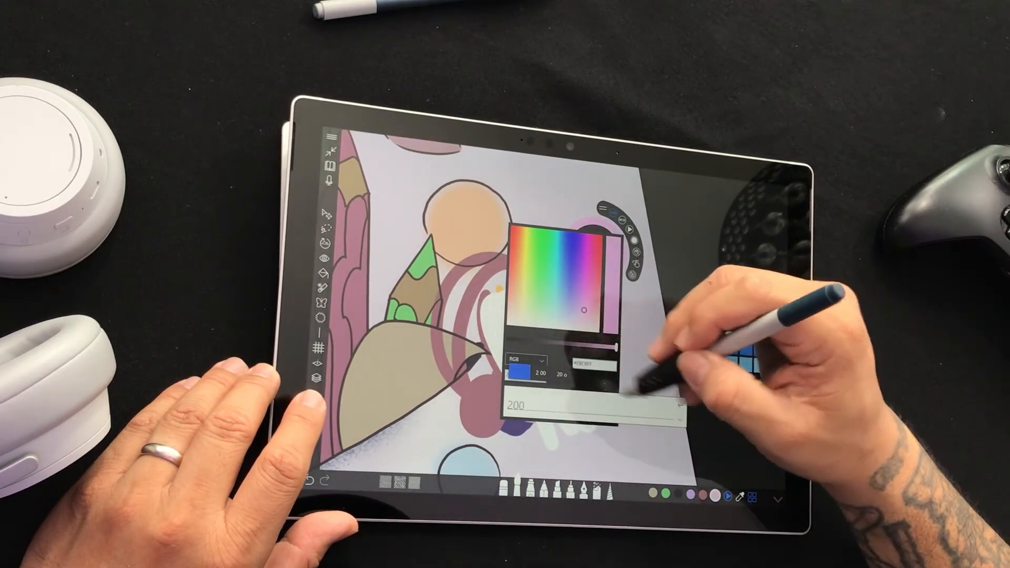
left_click(525, 359)
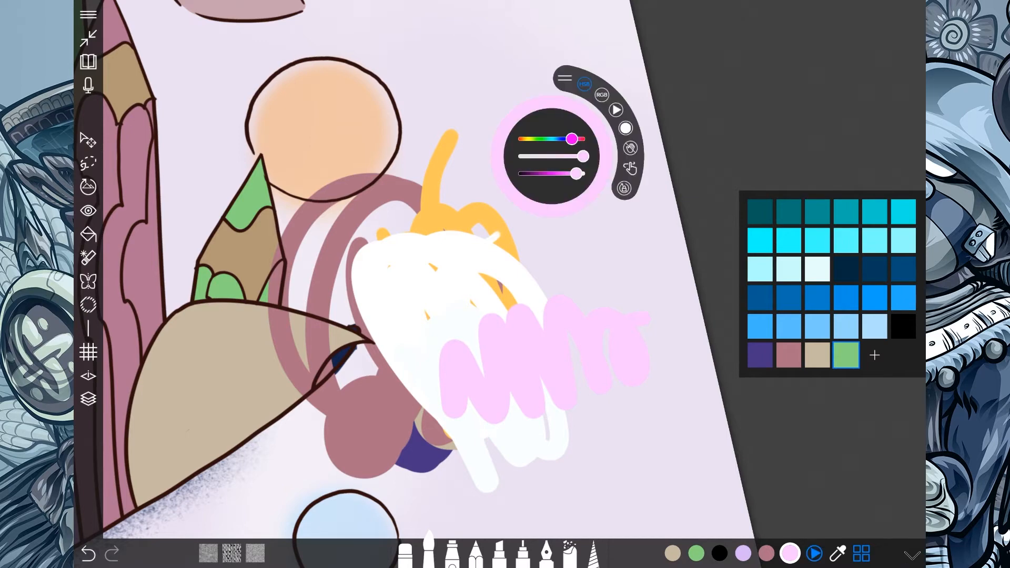
- Switch the picker back to the hue wheel, move it off the scribbles, and choose a medium blue
left_click(584, 84)
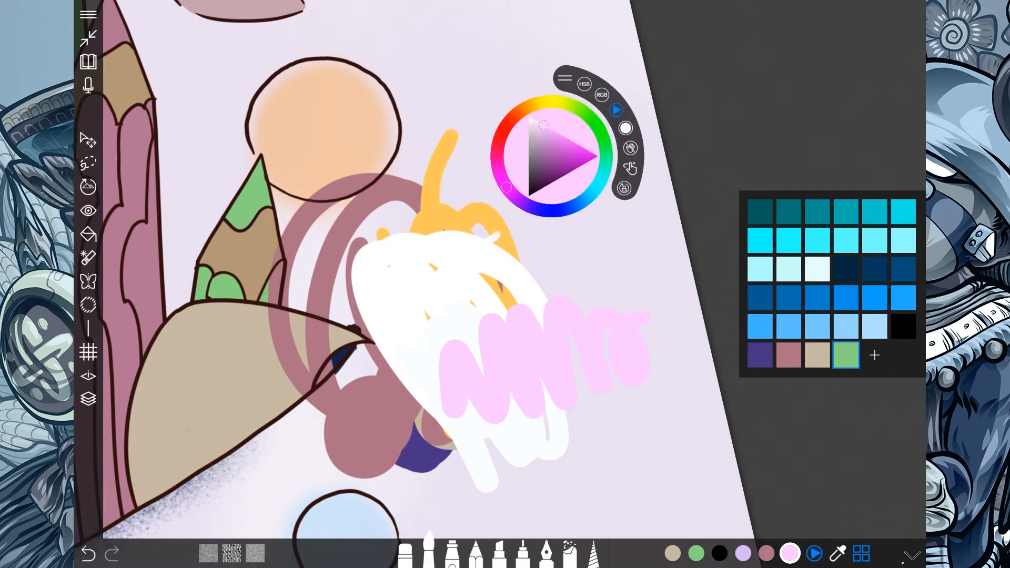
left_click_drag(563, 152, 229, 126)
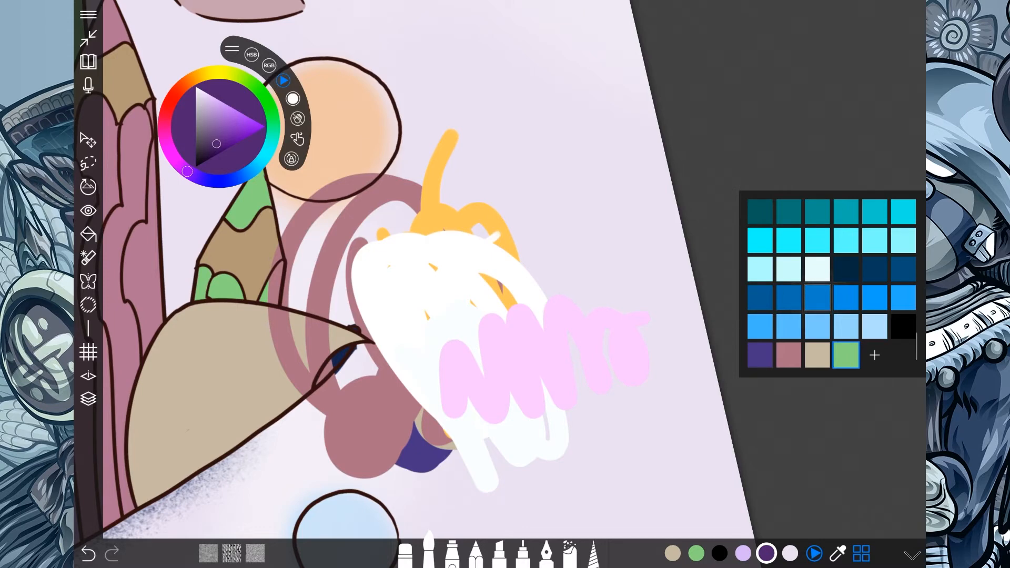
left_click(844, 354)
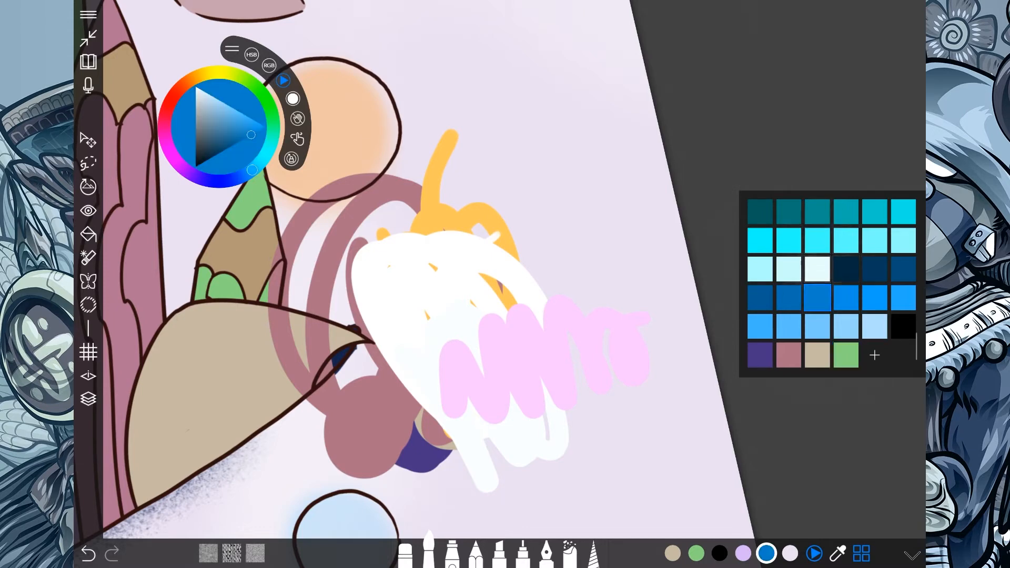